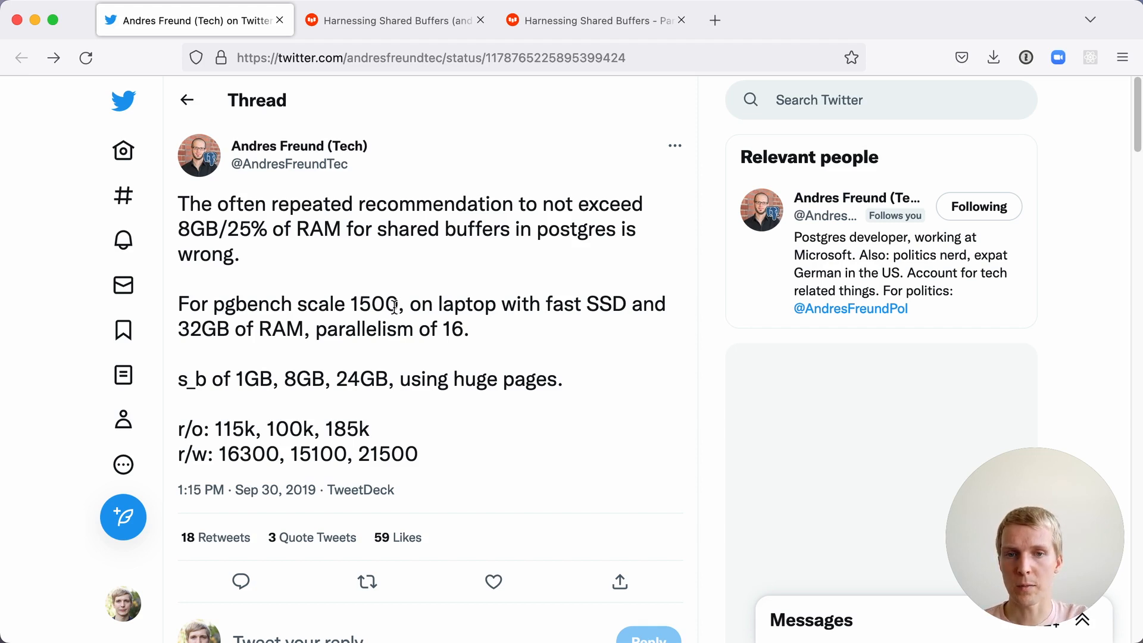
- Highlight the pgbench scale 1500 and 15100 read/write figures, then move to the Part 1 post
double_click(374, 304)
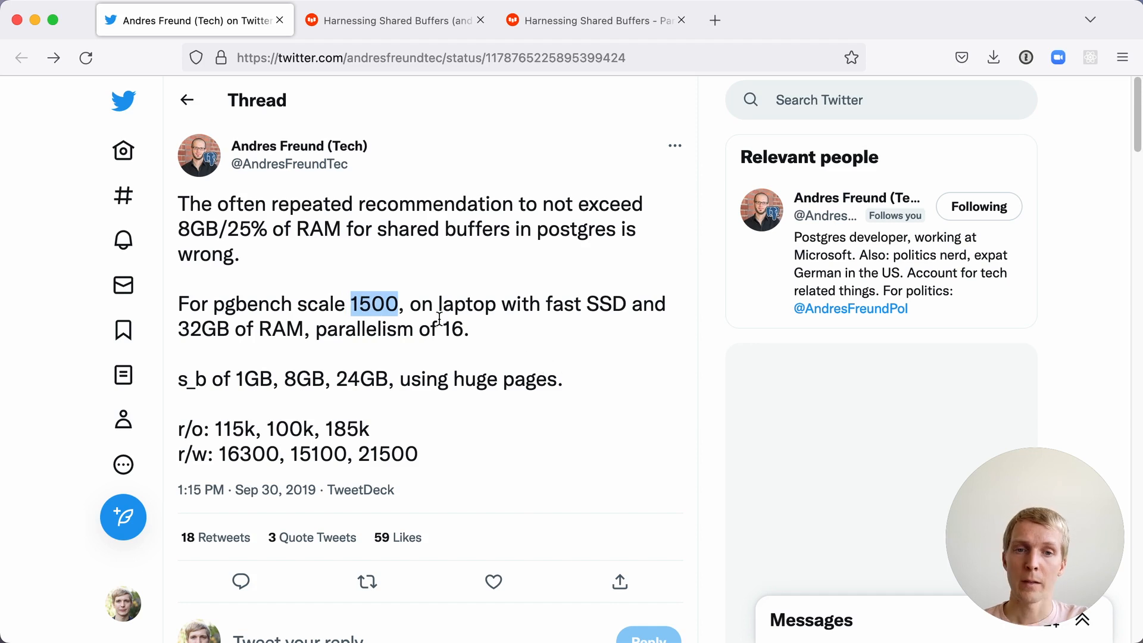
mouse_move(546, 351)
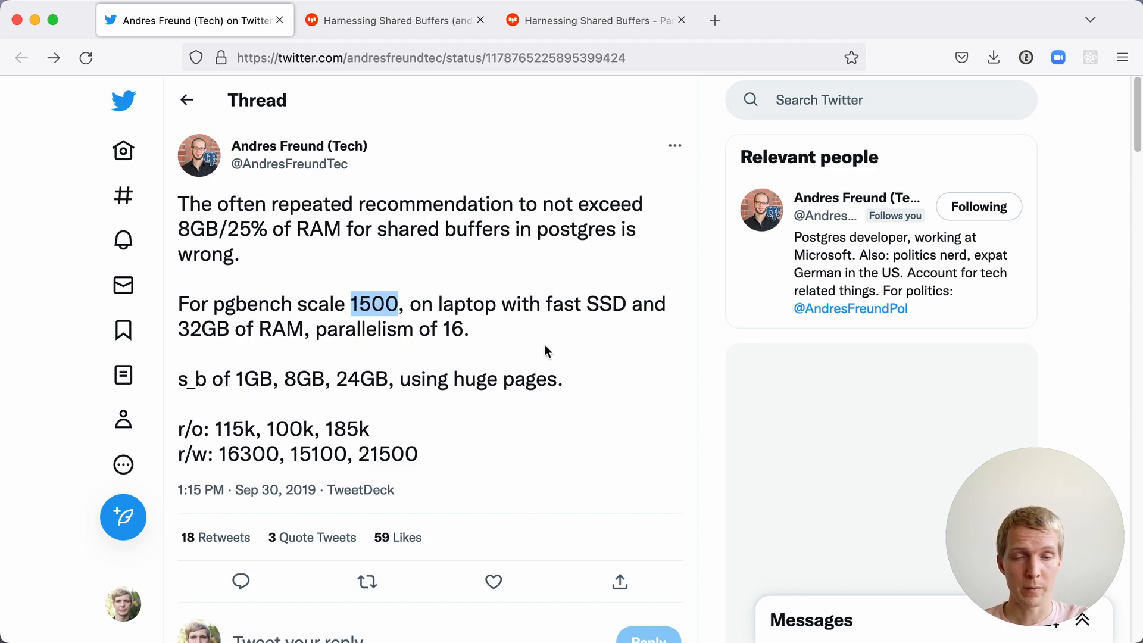
mouse_move(215, 350)
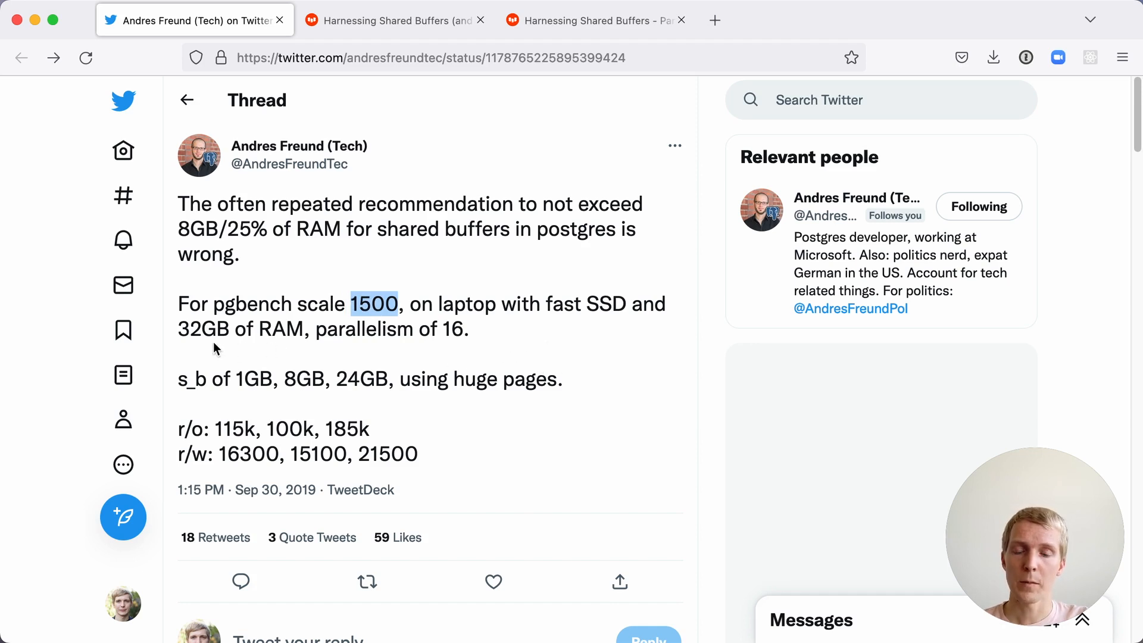
mouse_move(238, 387)
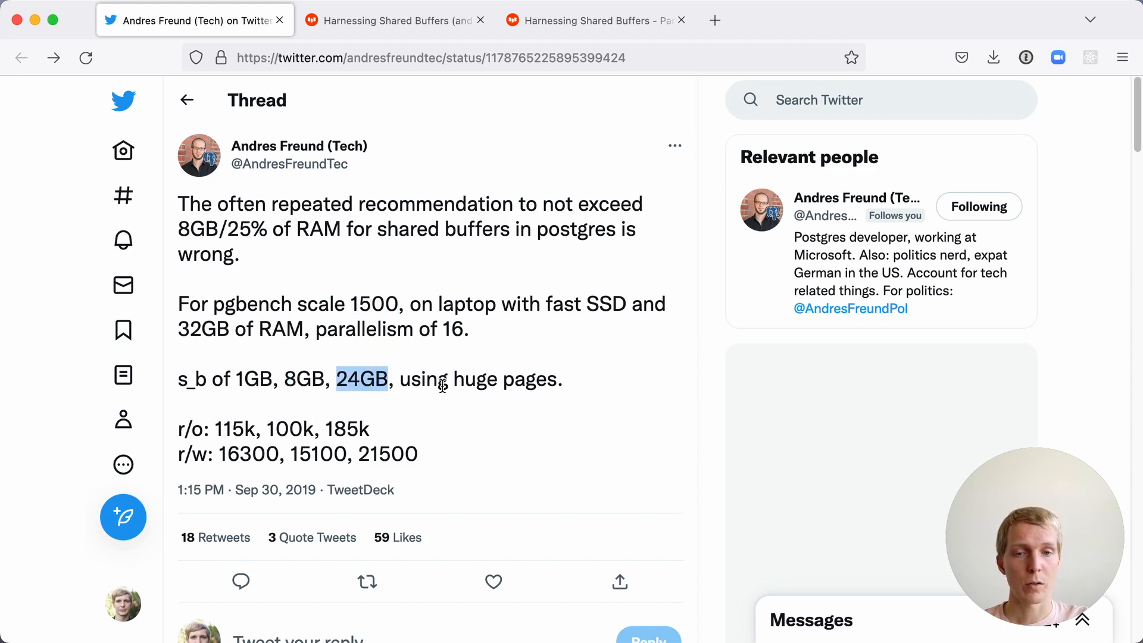
mouse_move(473, 428)
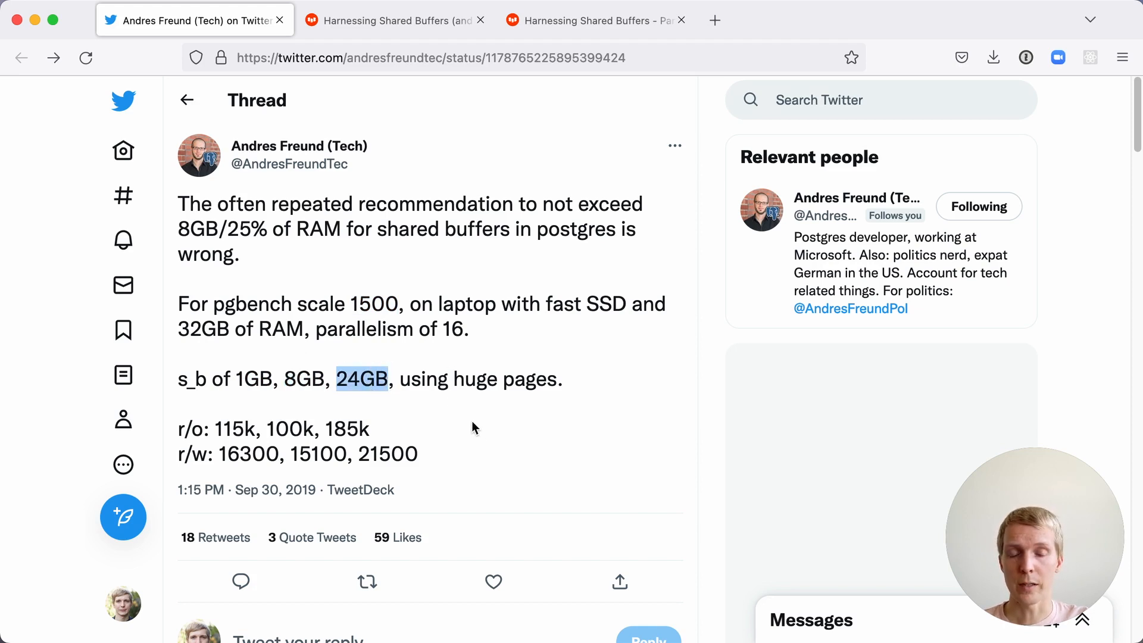
mouse_move(431, 479)
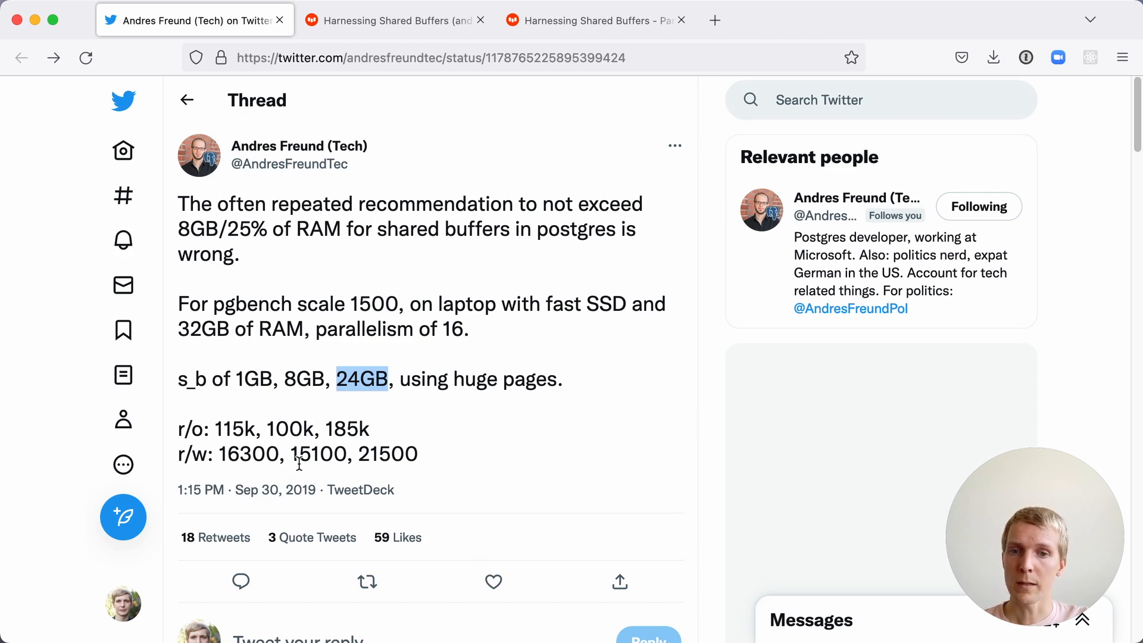
double_click(317, 455)
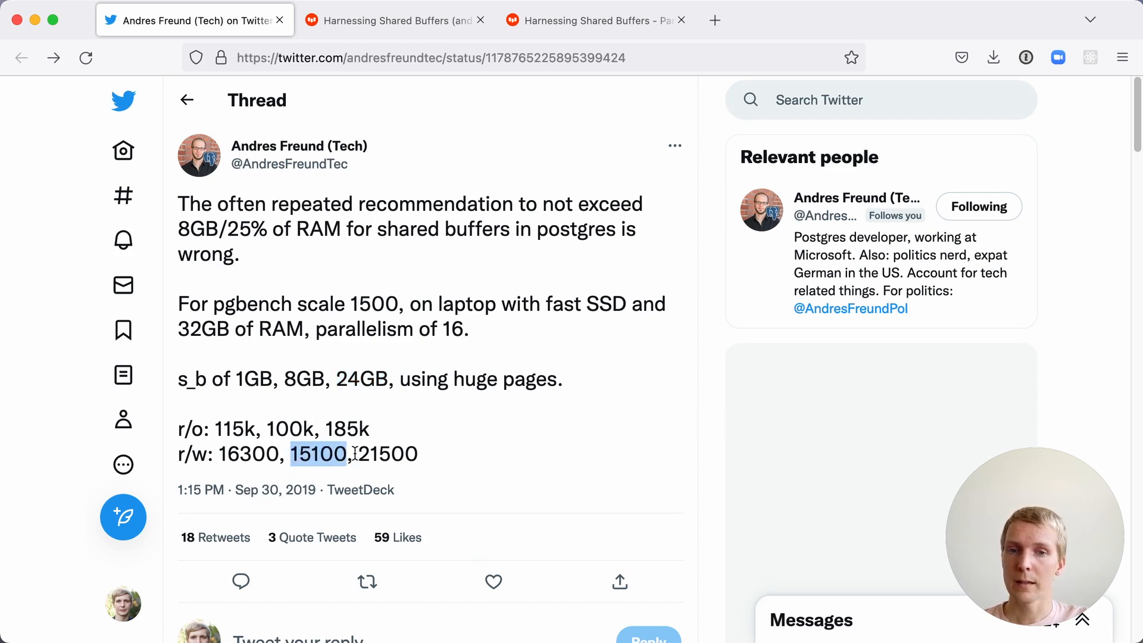
mouse_move(353, 490)
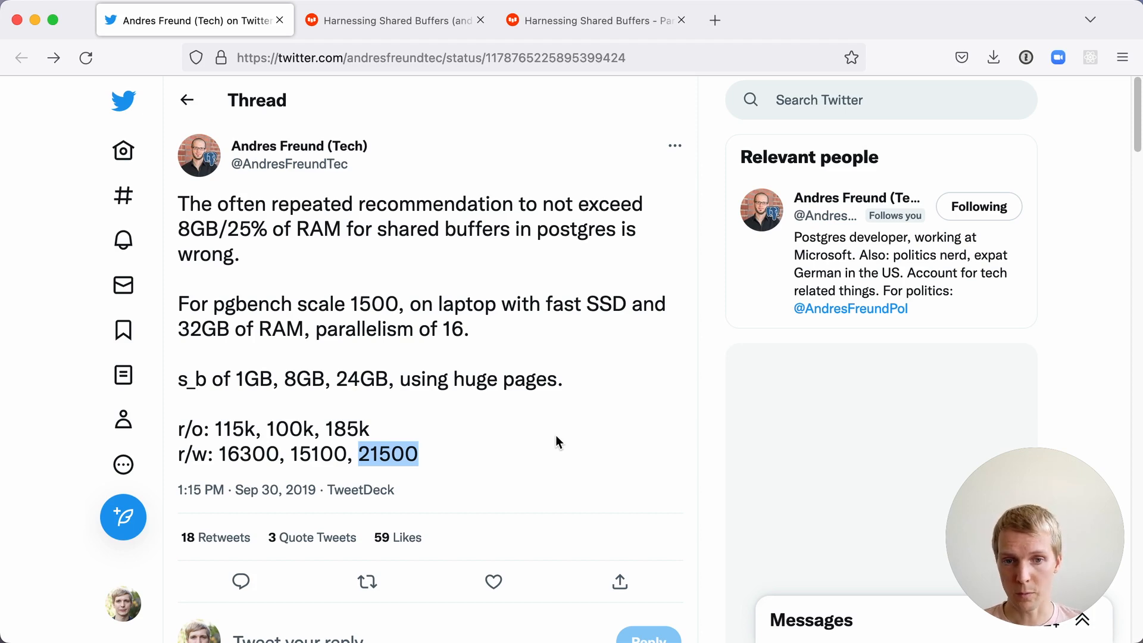
click(393, 19)
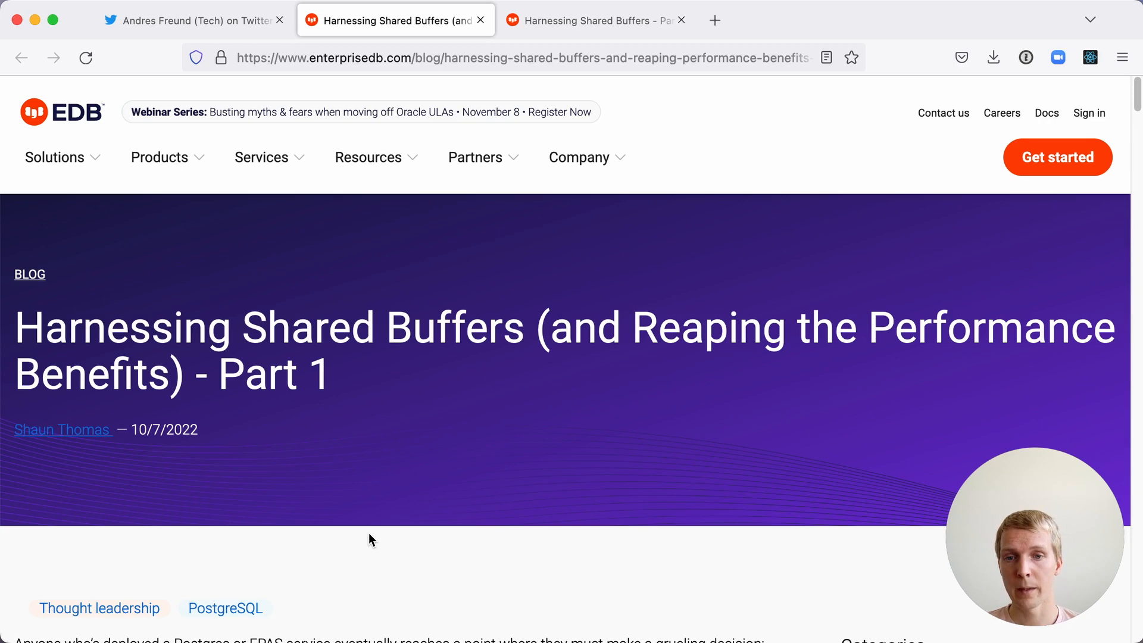
- Read down the Part 1 pgbench setup, highlighting the 110GB database size, to the 32GB buffer usage chart
scroll(down, 3)
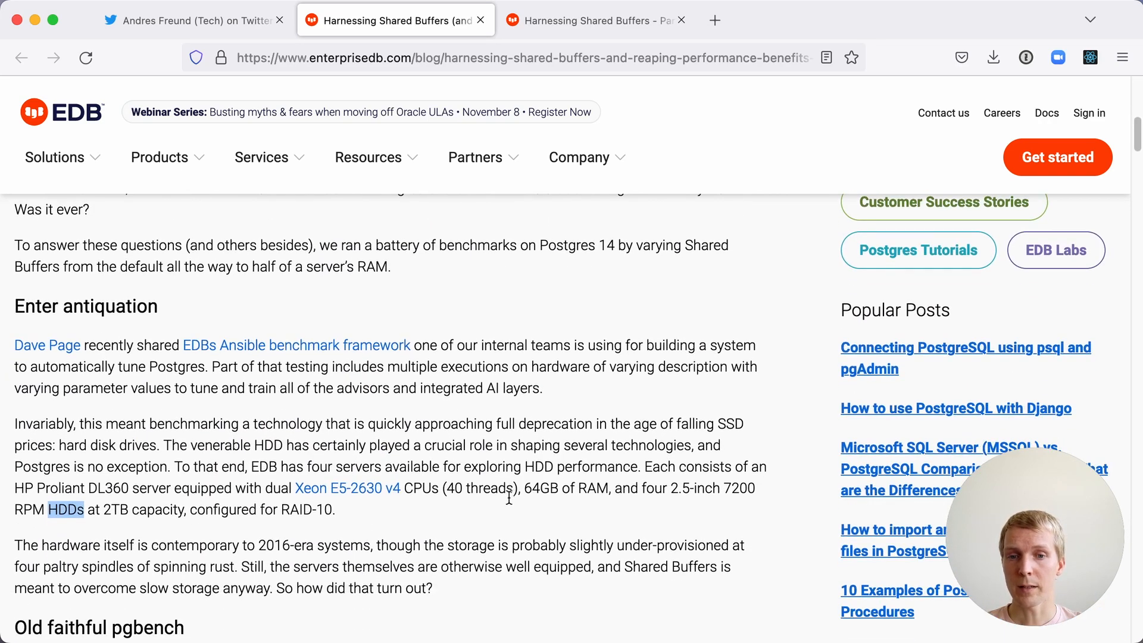
scroll(down, 3)
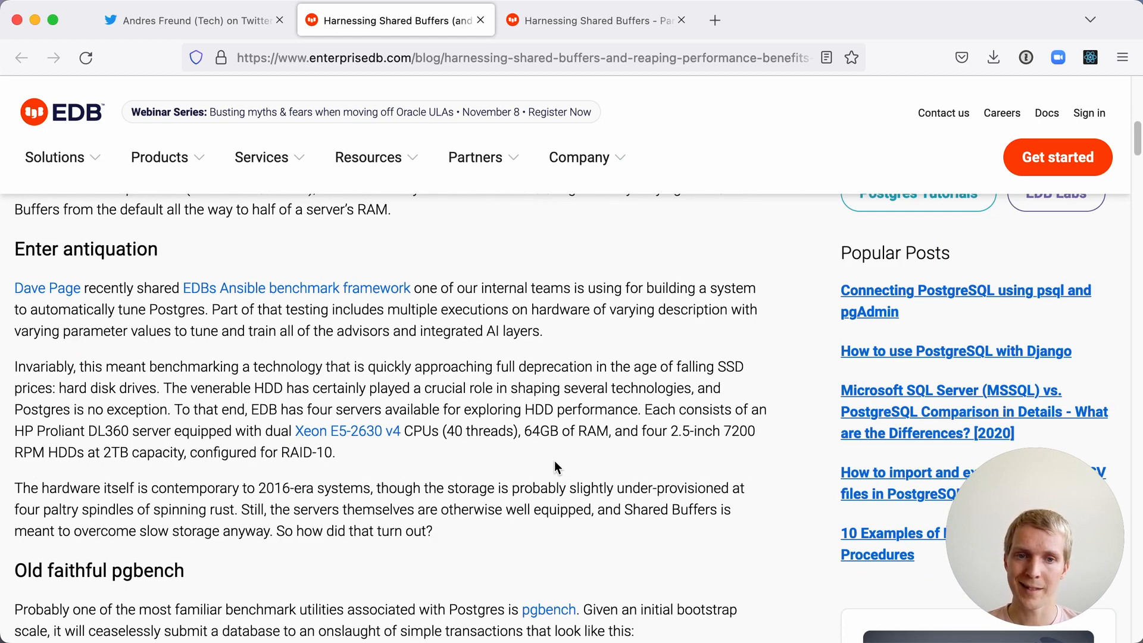
scroll(down, 3)
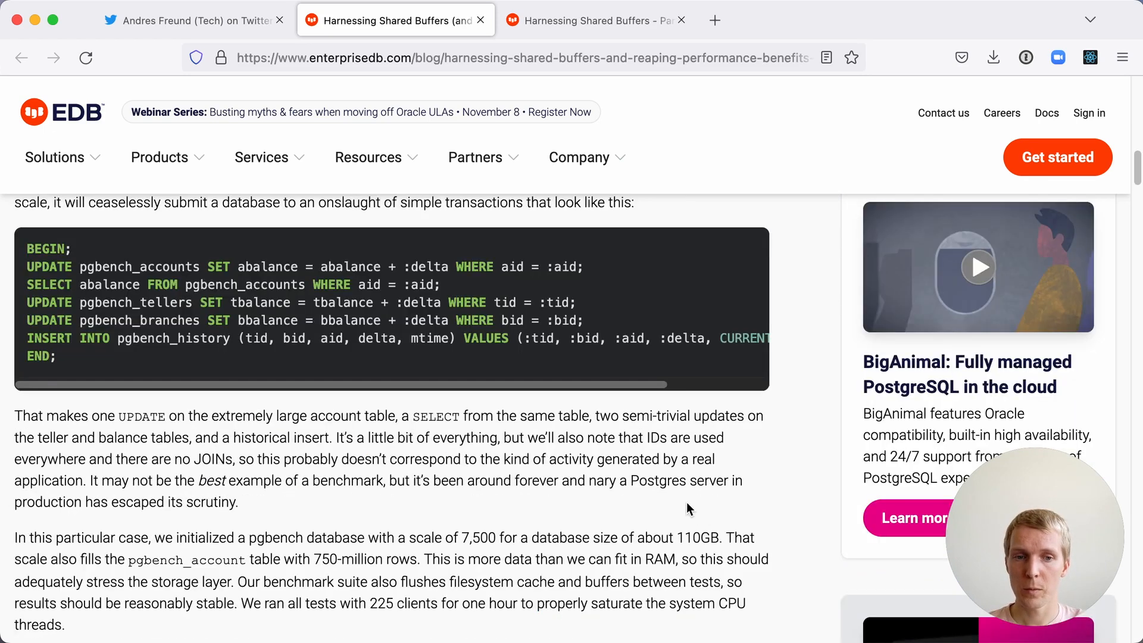
double_click(697, 537)
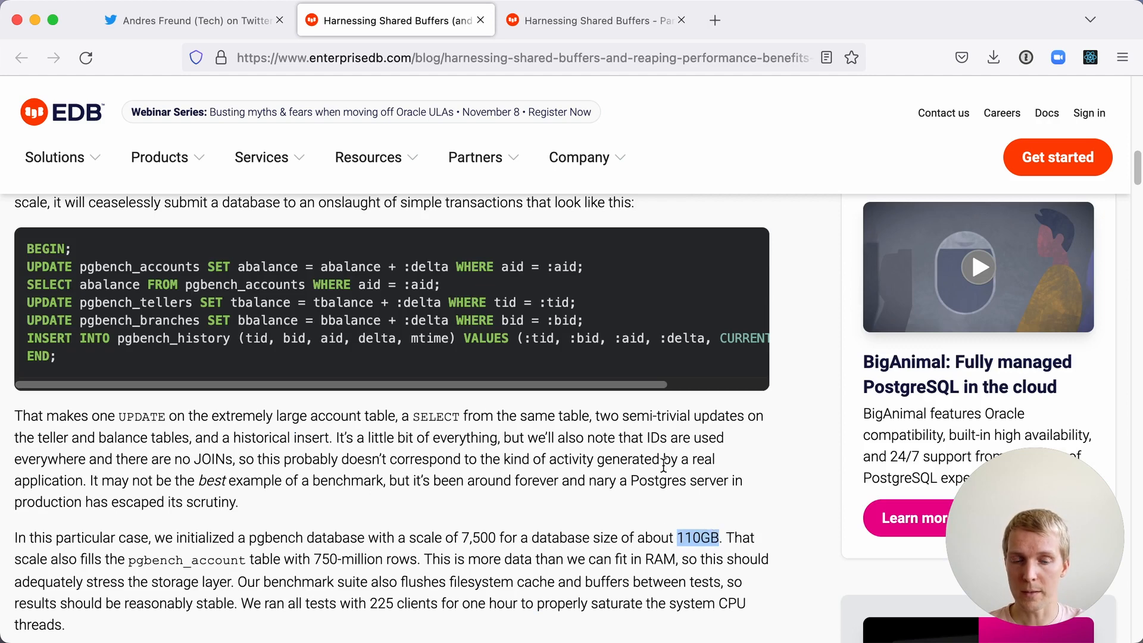
mouse_move(569, 464)
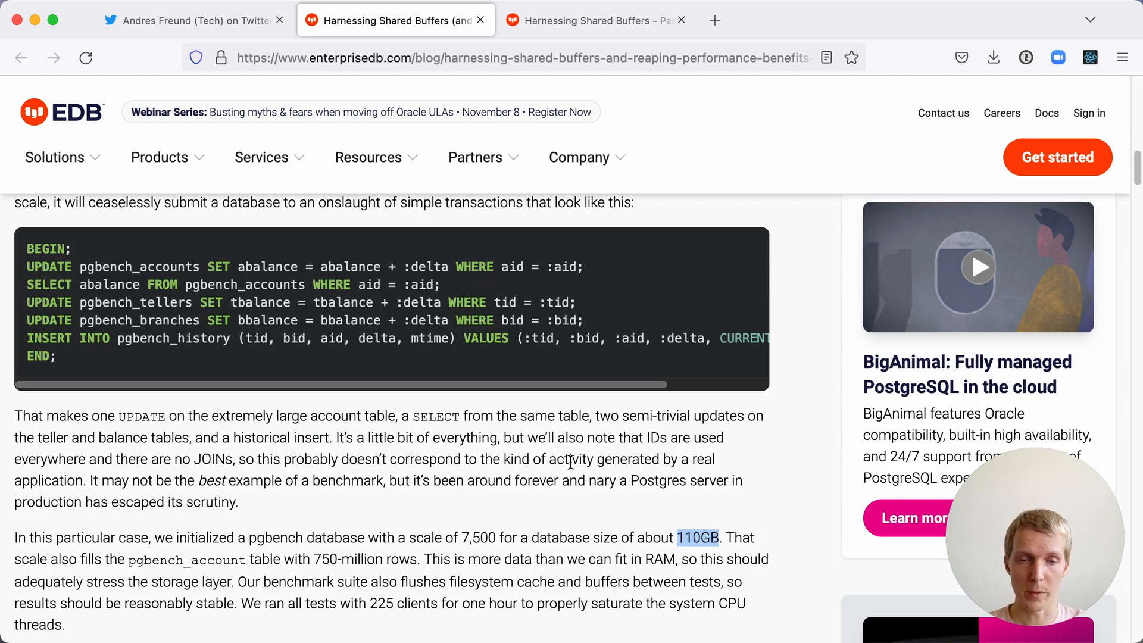
scroll(down, 3)
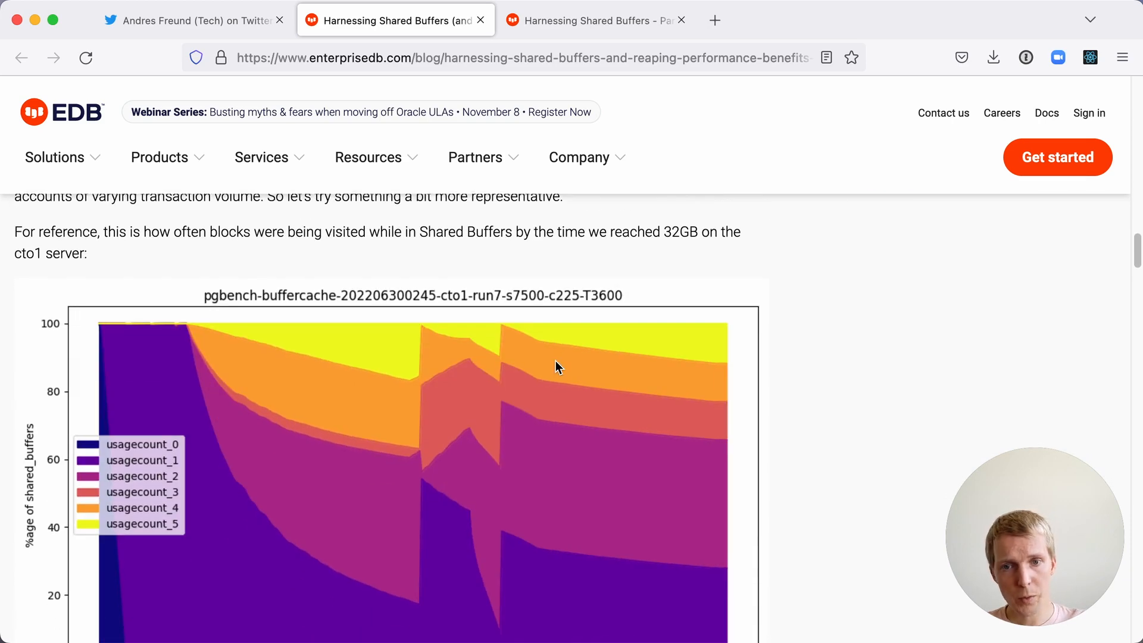
- Scroll down to the HammerDB TPROC-C NOPM per shared_buffers chart
scroll(down, 3)
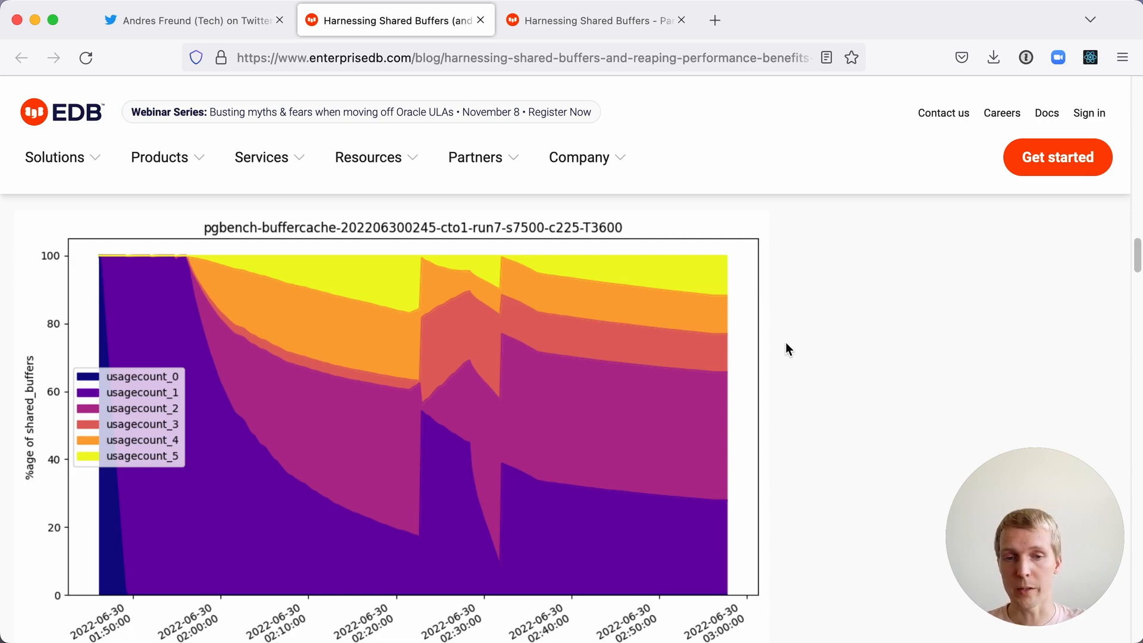
scroll(down, 3)
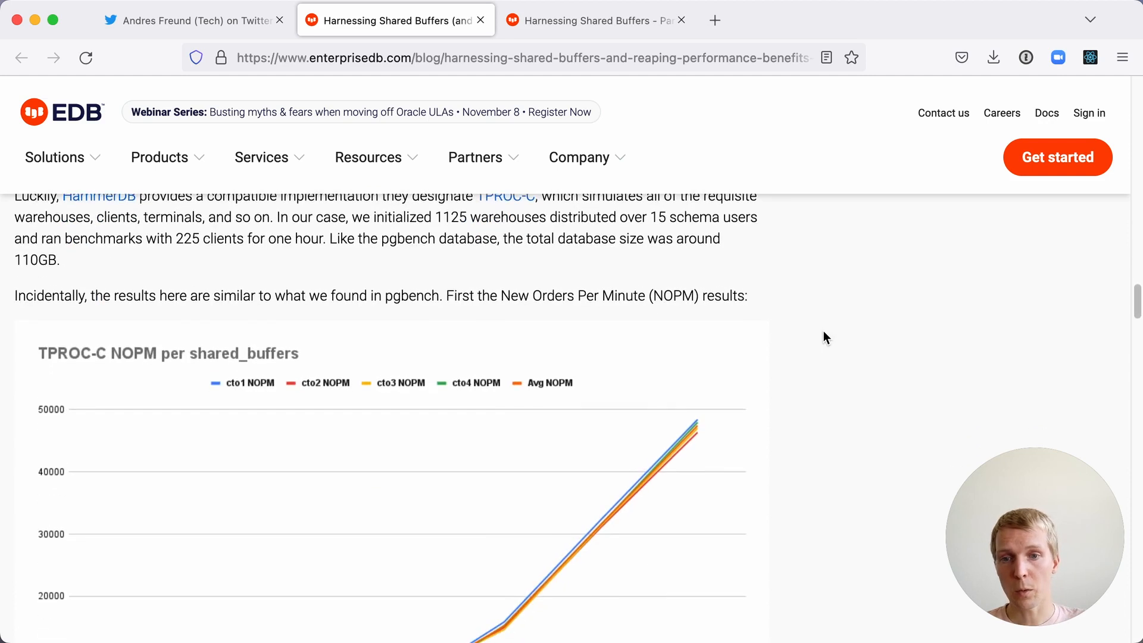
- Scroll past the TPROC-C TPM and buffercache charts to the TPROC-H Geometric Mean chart
scroll(down, 3)
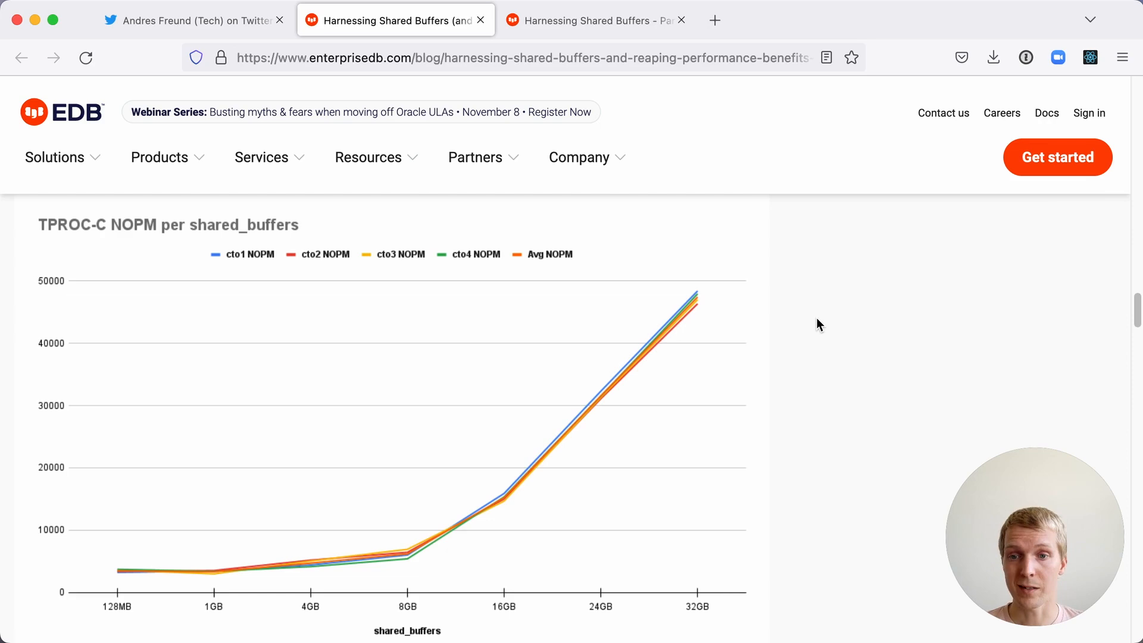
scroll(down, 3)
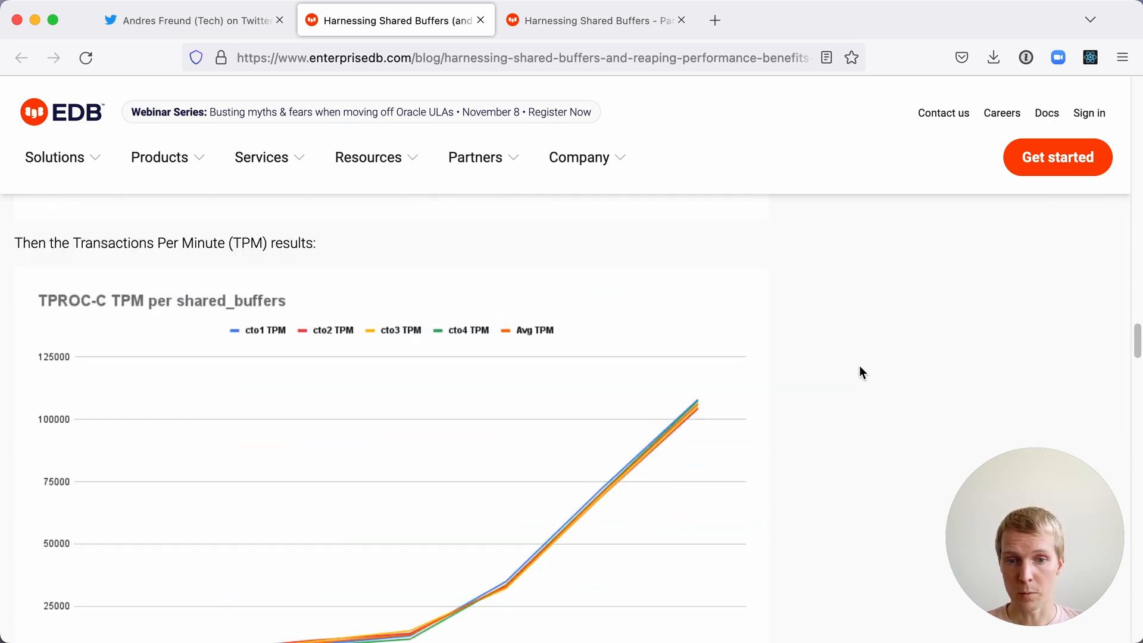
scroll(down, 3)
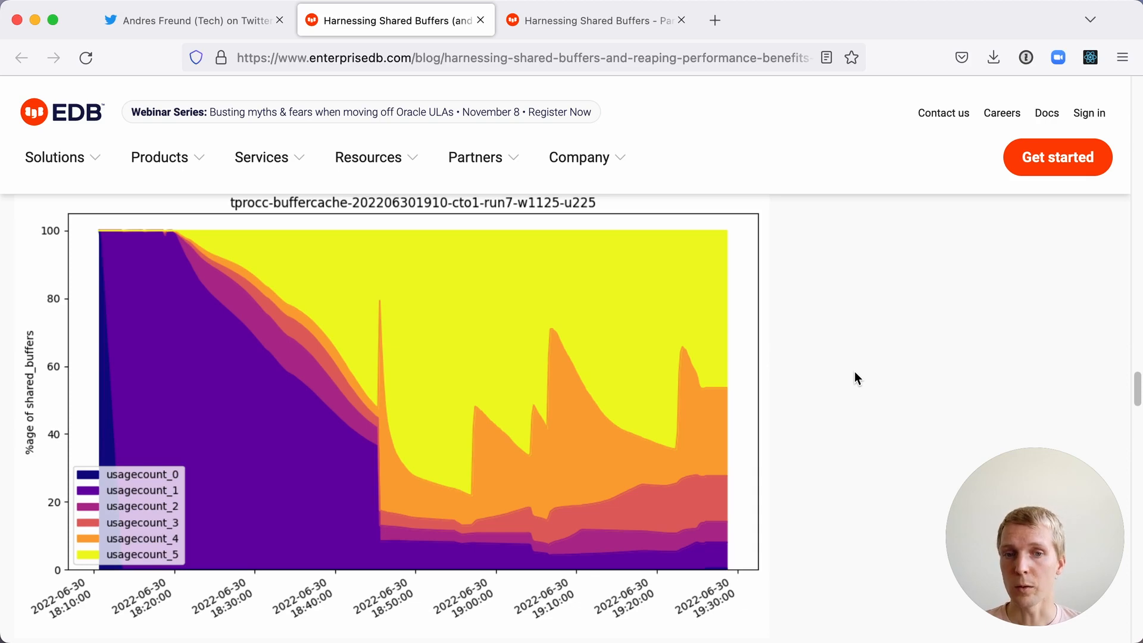
scroll(down, 3)
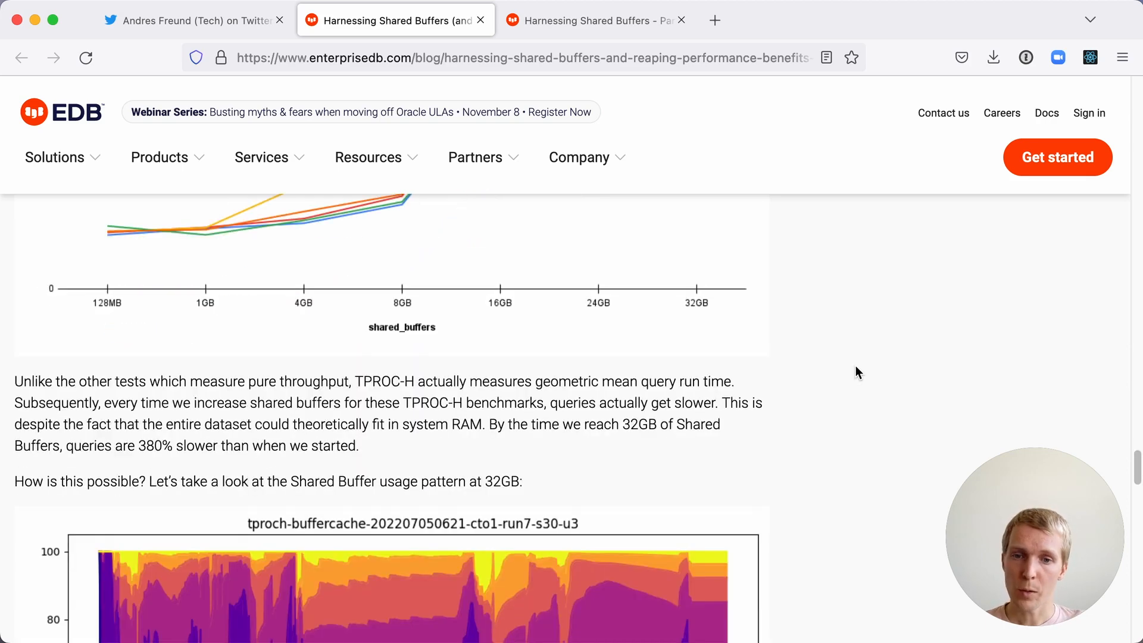
scroll(down, 3)
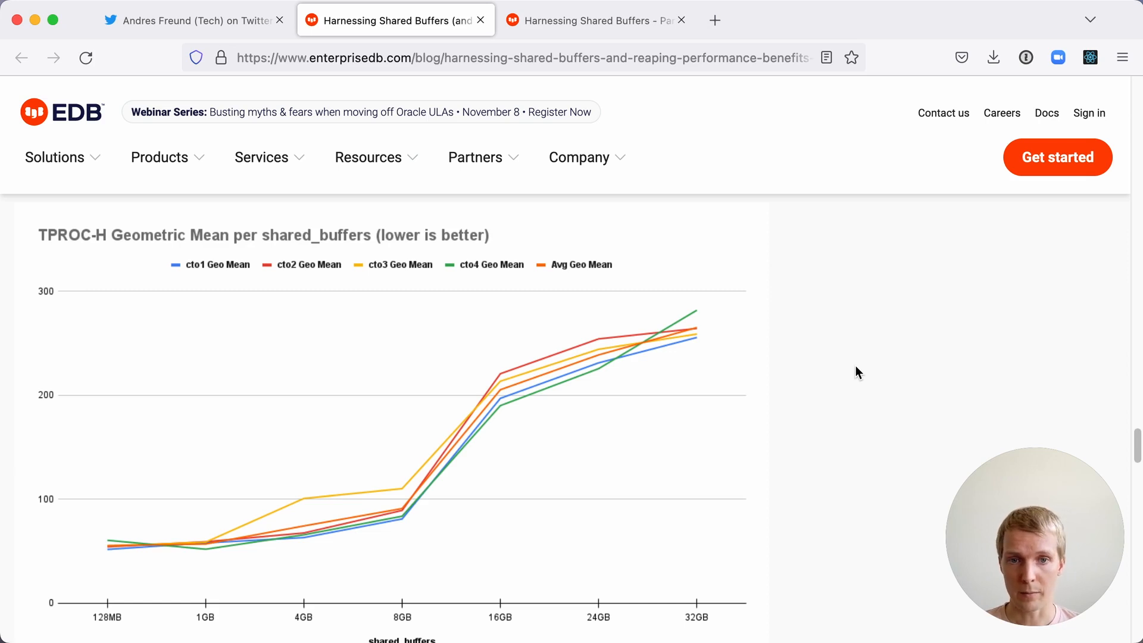
- Move to the Part 2 post and read past the 128GB RAM hardware details to the pgbench TPS chart
click(595, 19)
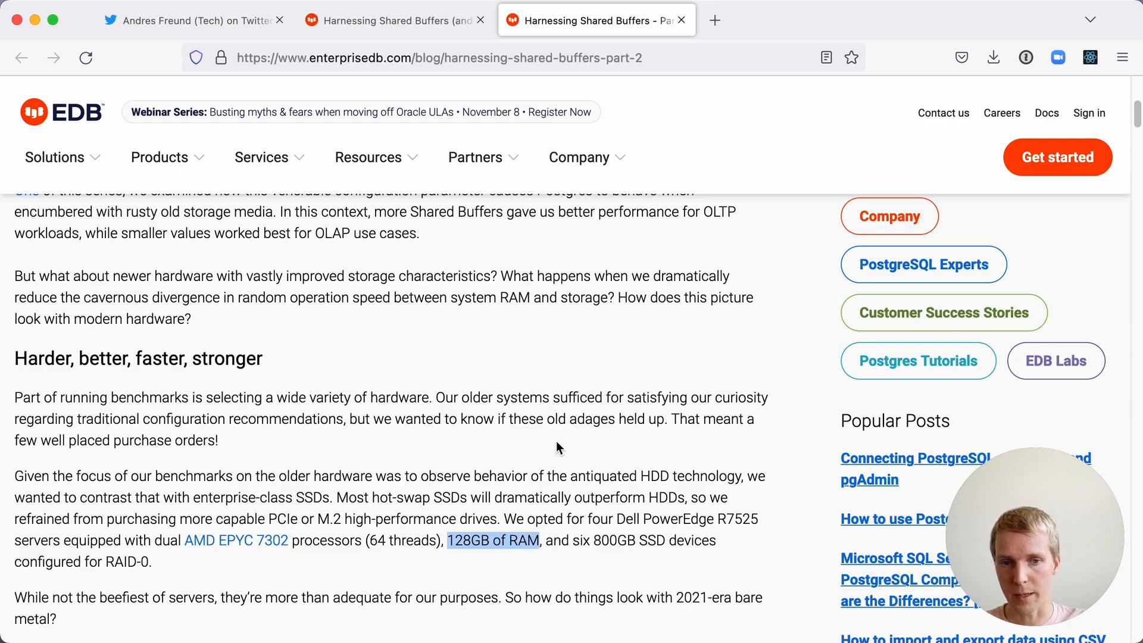
scroll(down, 3)
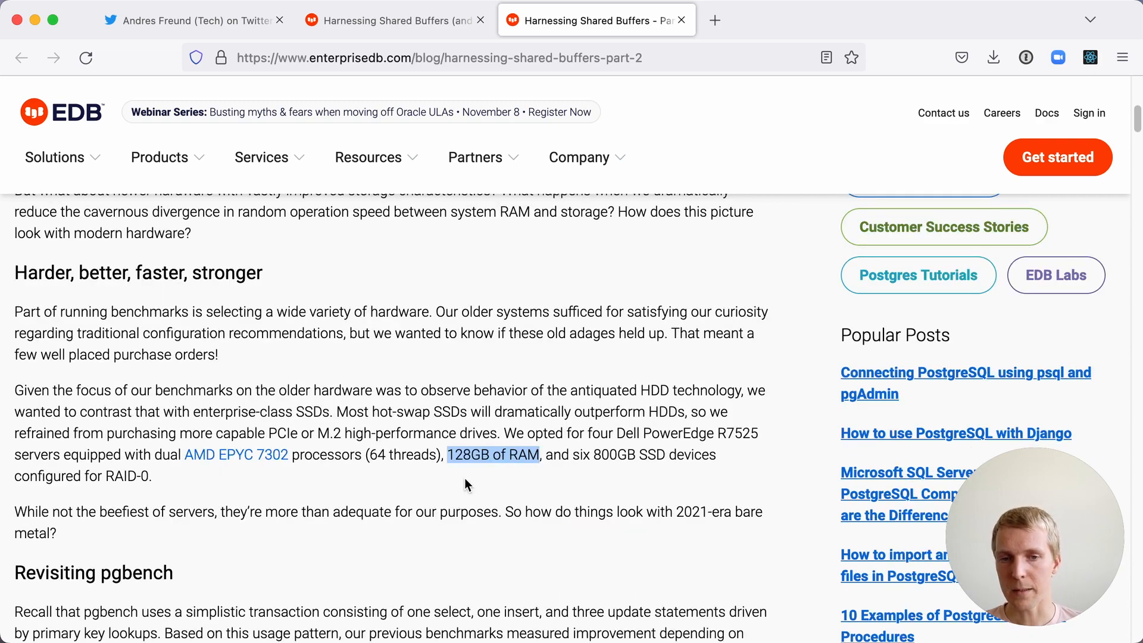
scroll(down, 3)
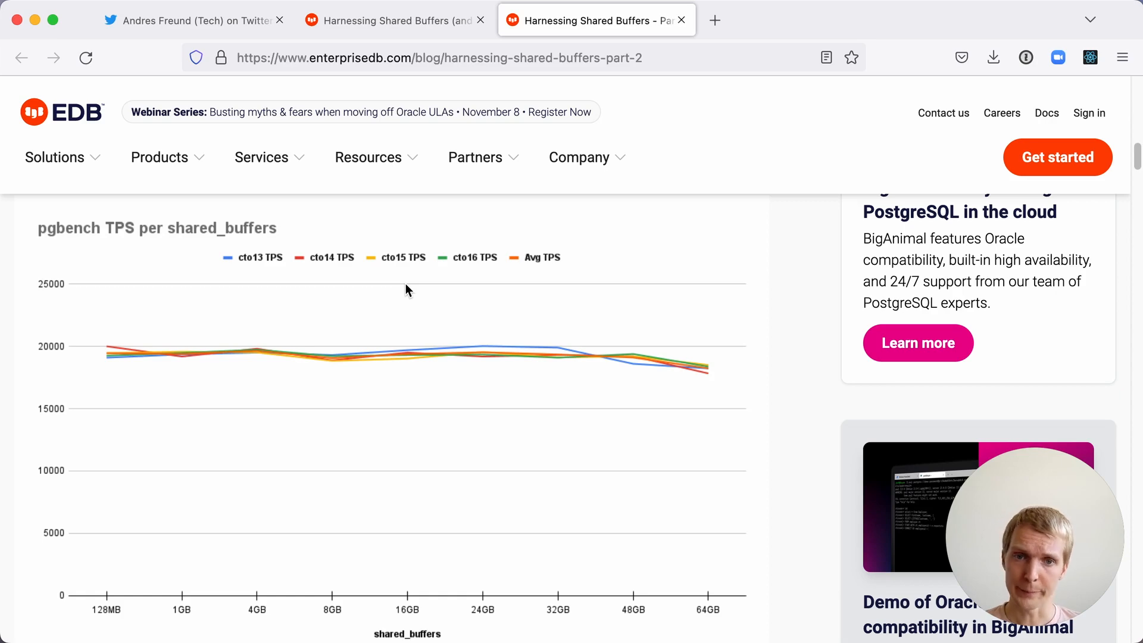
scroll(up, 3)
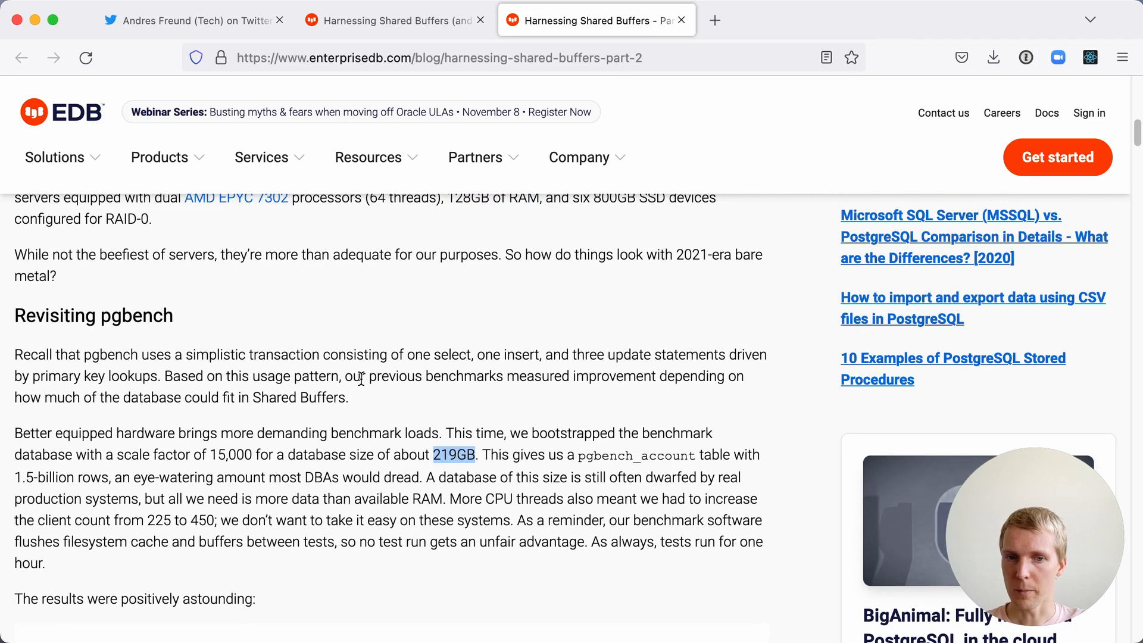
scroll(down, 3)
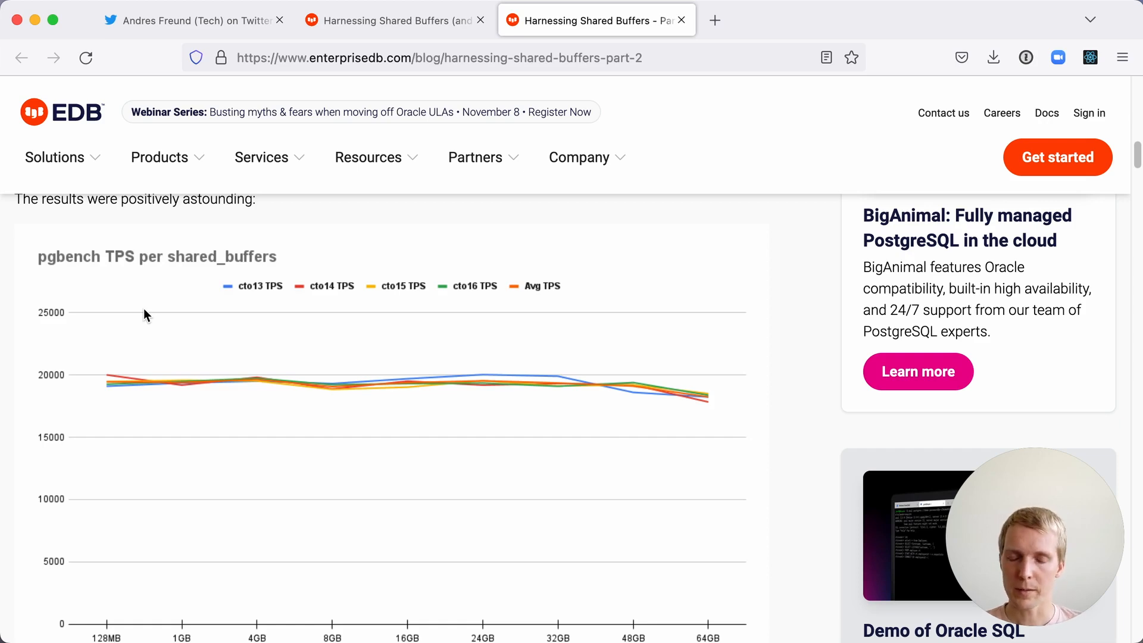
- Scroll through the Part 2 TPROC-C, buffercache and TPROC-H charts to the 25% OLTP rules-of-thumb list
scroll(down, 3)
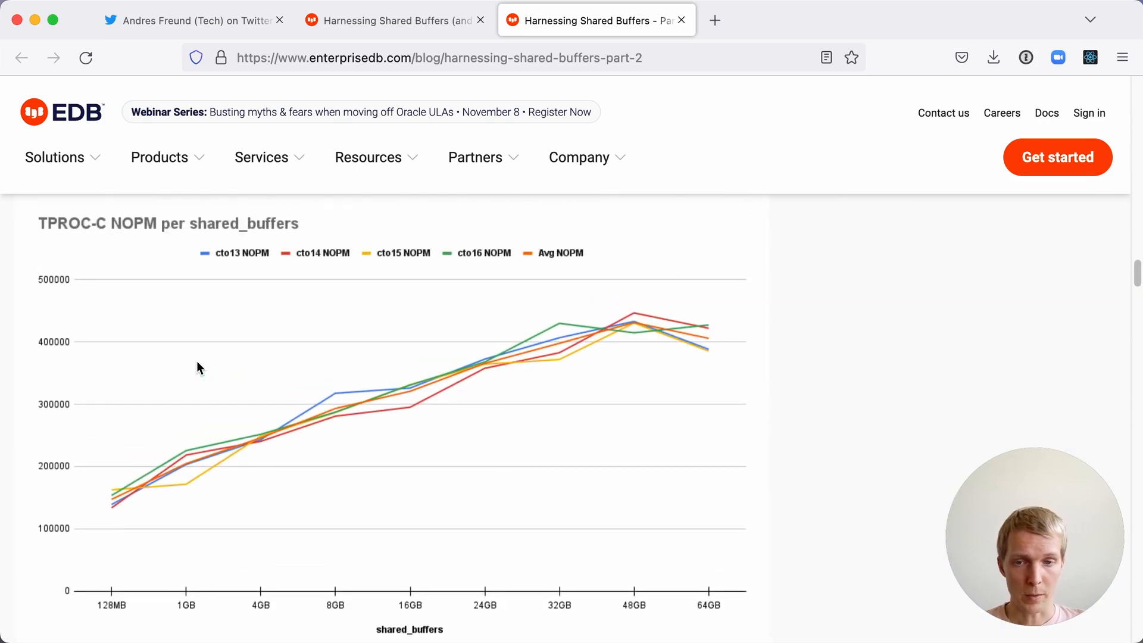
mouse_move(180, 355)
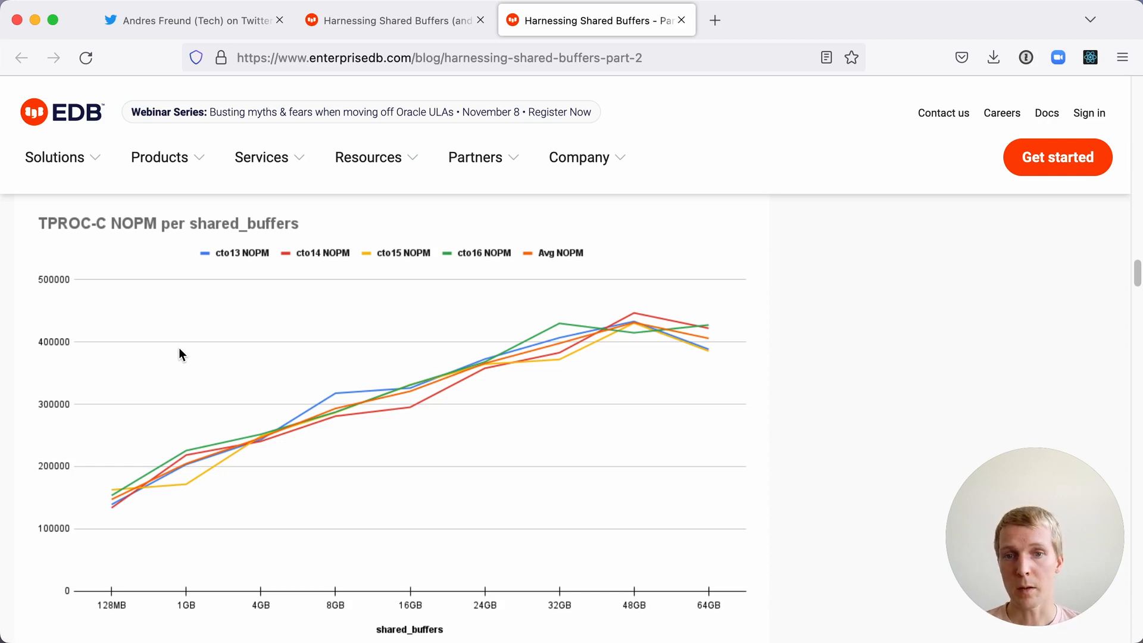
scroll(down, 3)
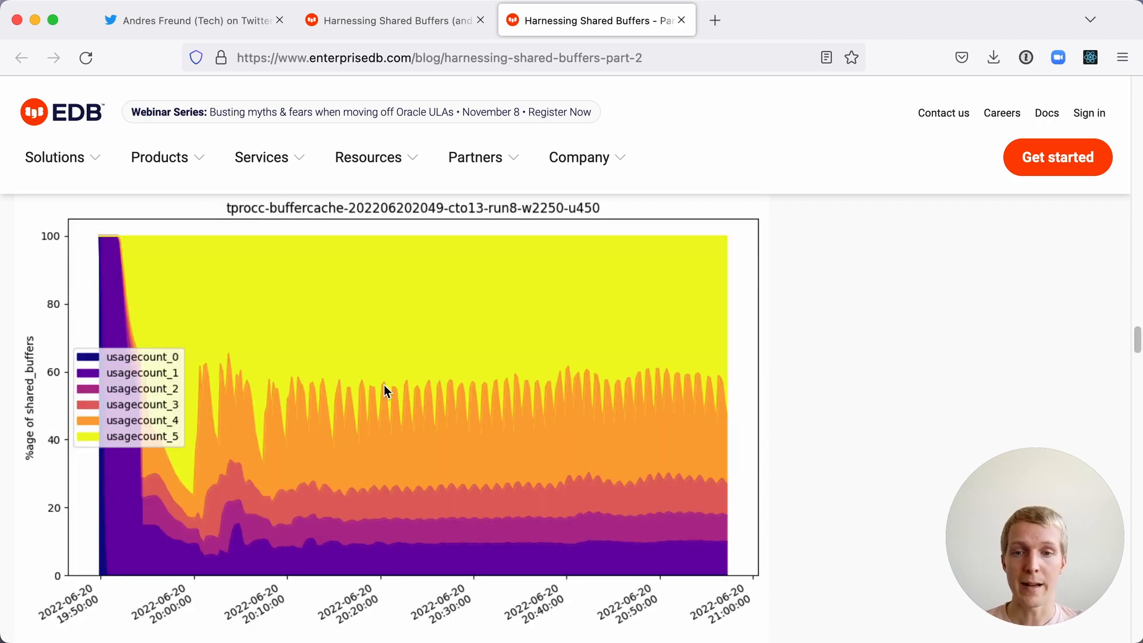
scroll(down, 3)
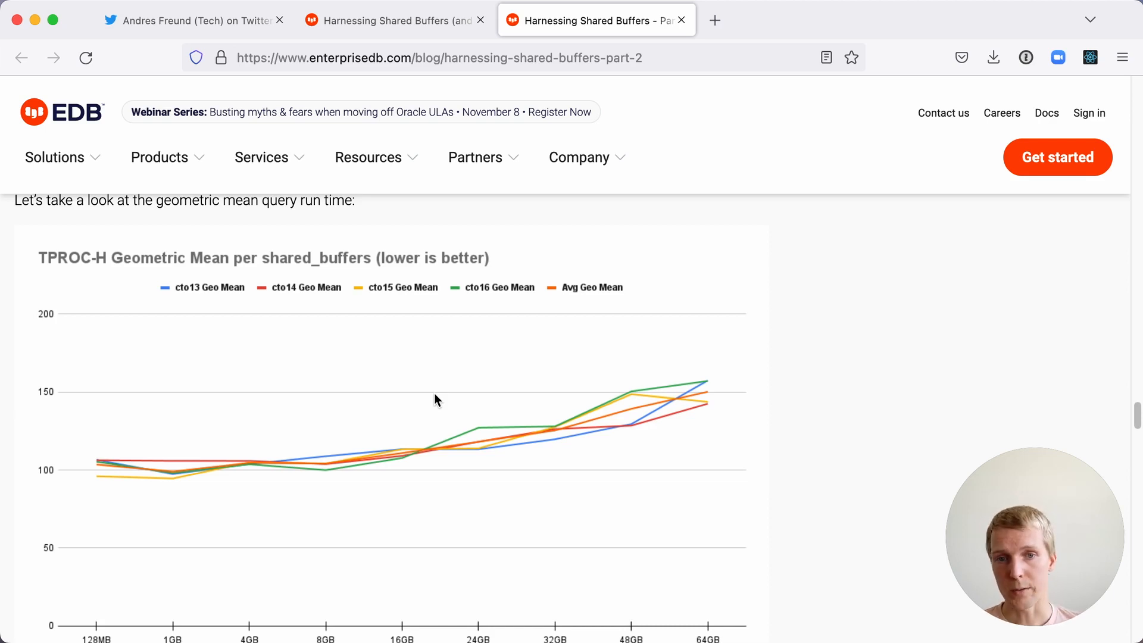
scroll(down, 3)
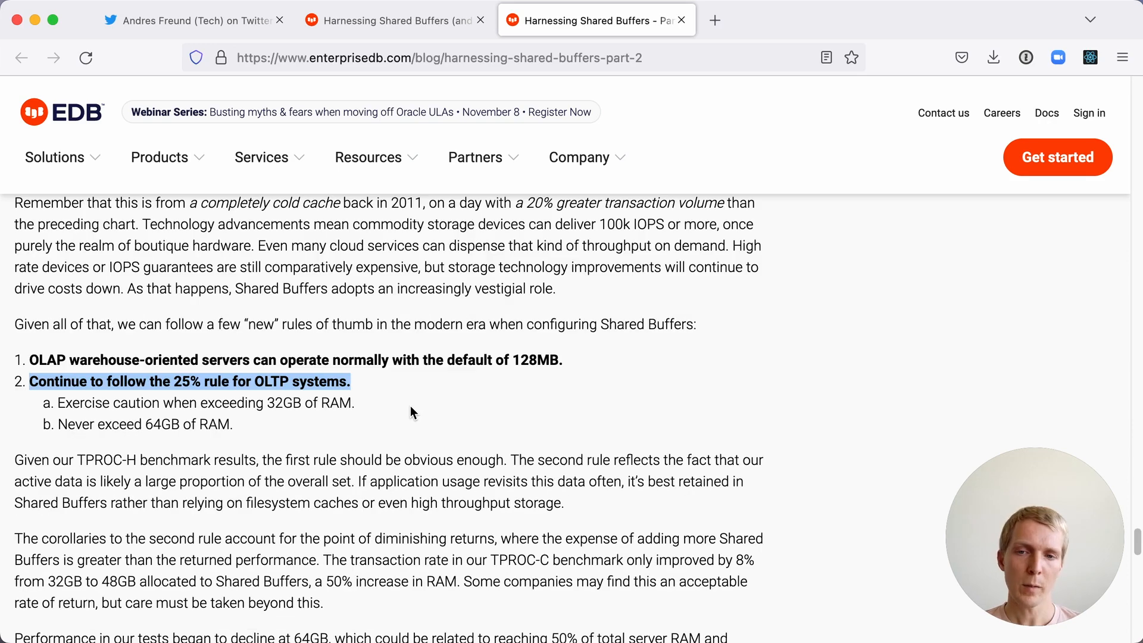